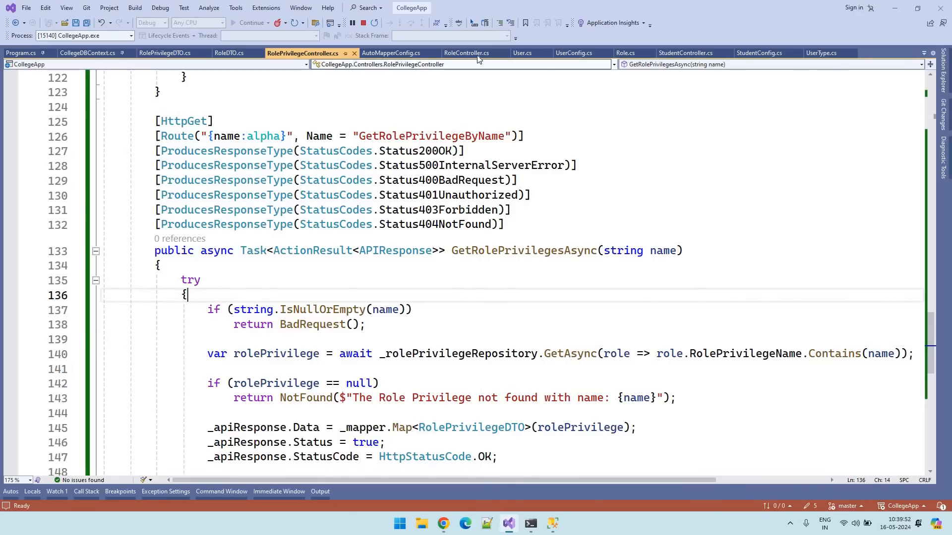
Copy the UpdateRole PUT method from RoleController.cs and return to RolePrivilegeController.cs
left_click(466, 53)
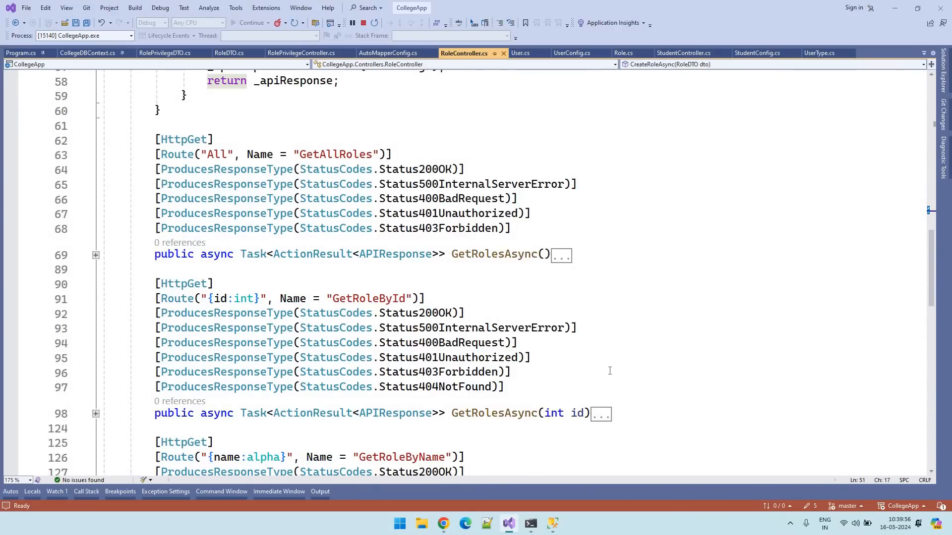
mouse_move(605, 375)
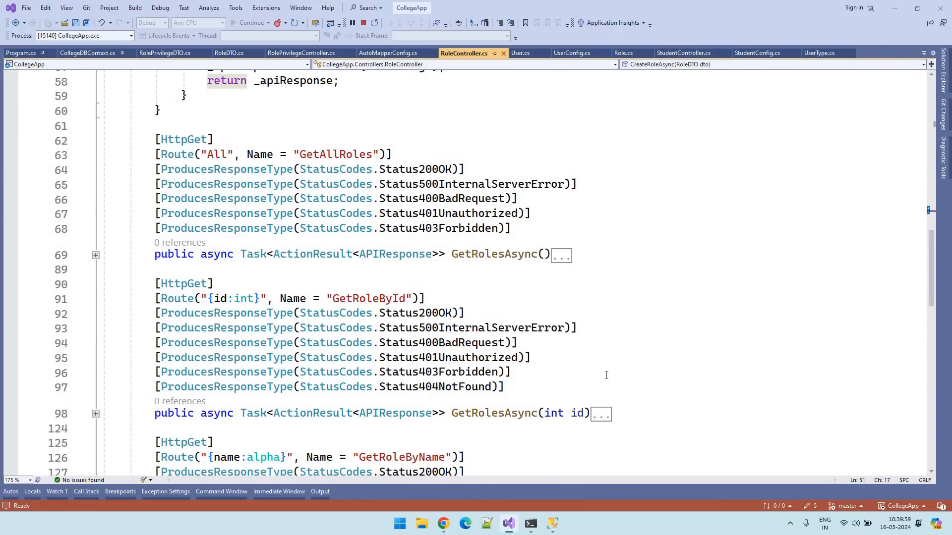
scroll("down", 3)
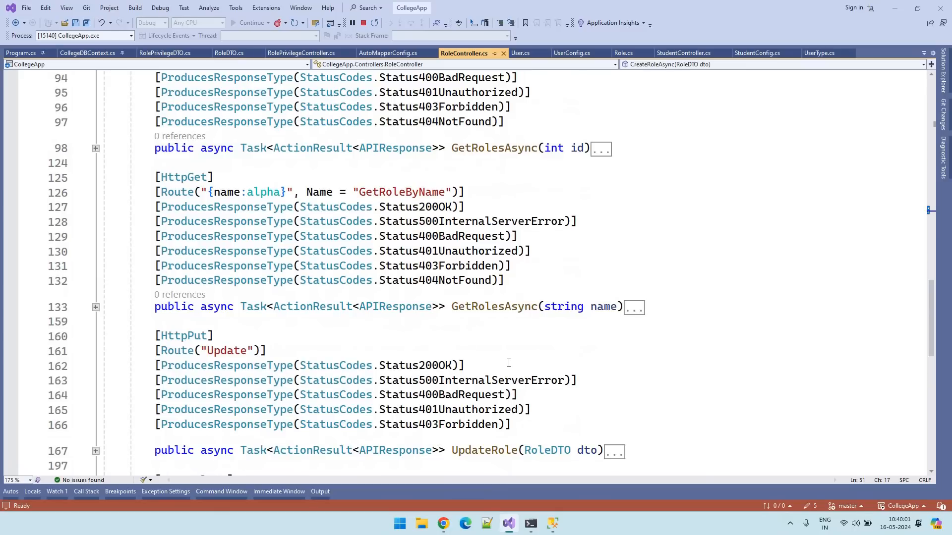
scroll("down", 3)
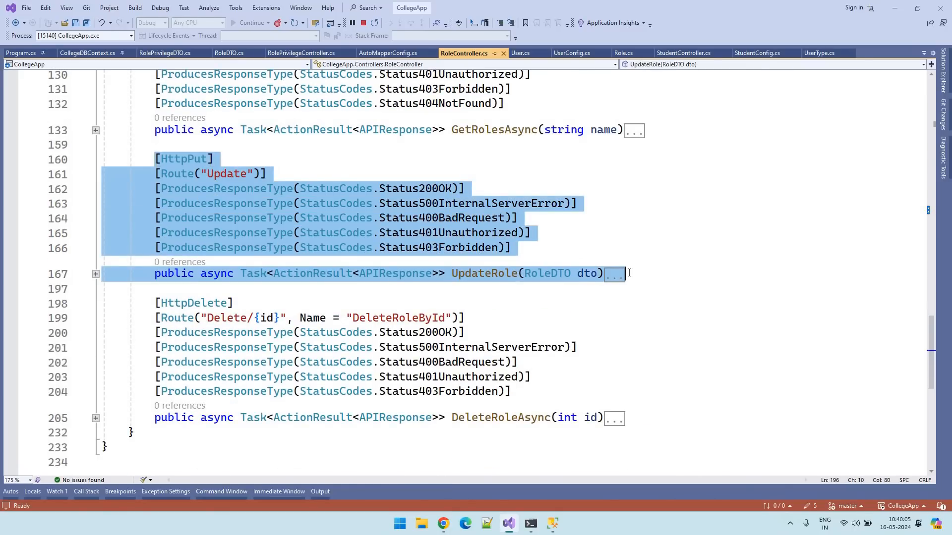
left_click(302, 53)
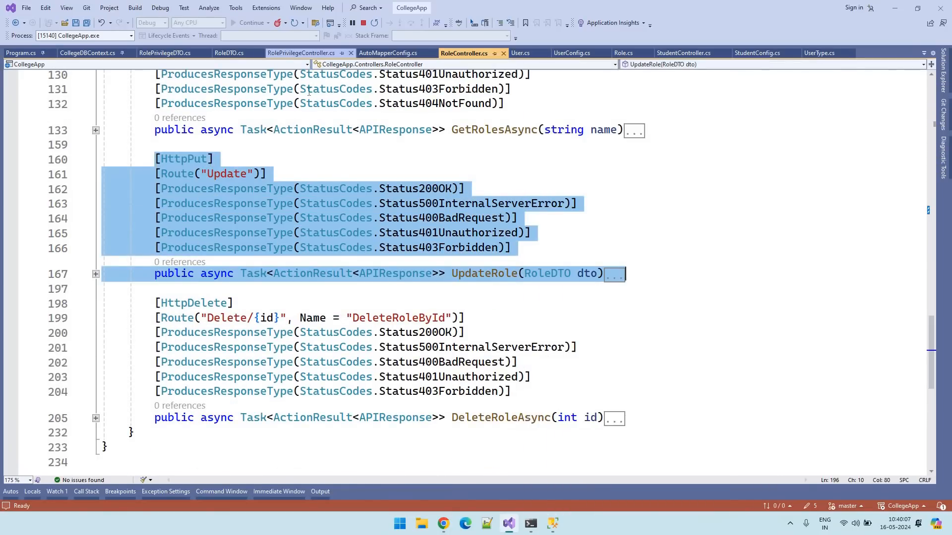
left_click(302, 53)
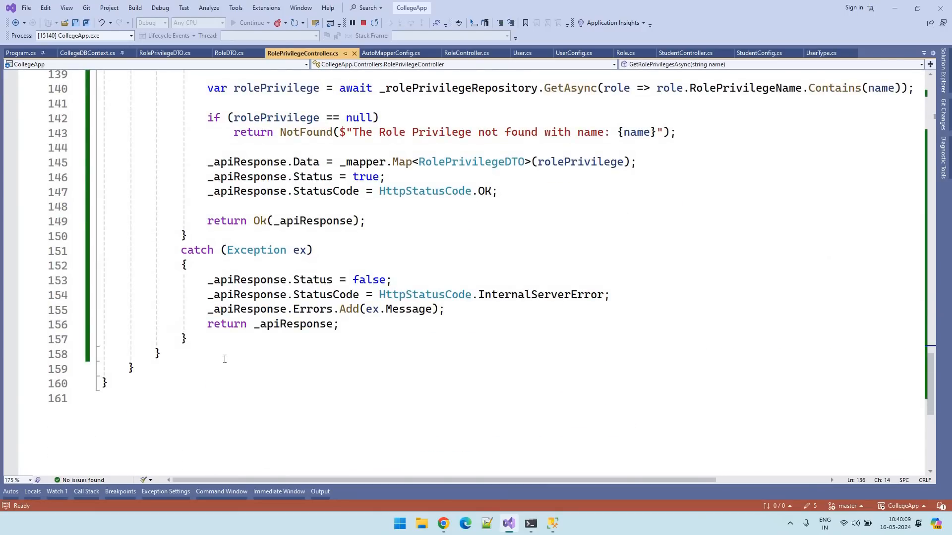
Paste the method as UpdateRolePrivilege, switching Role types, variables and repository to RolePrivilege
key("enter")
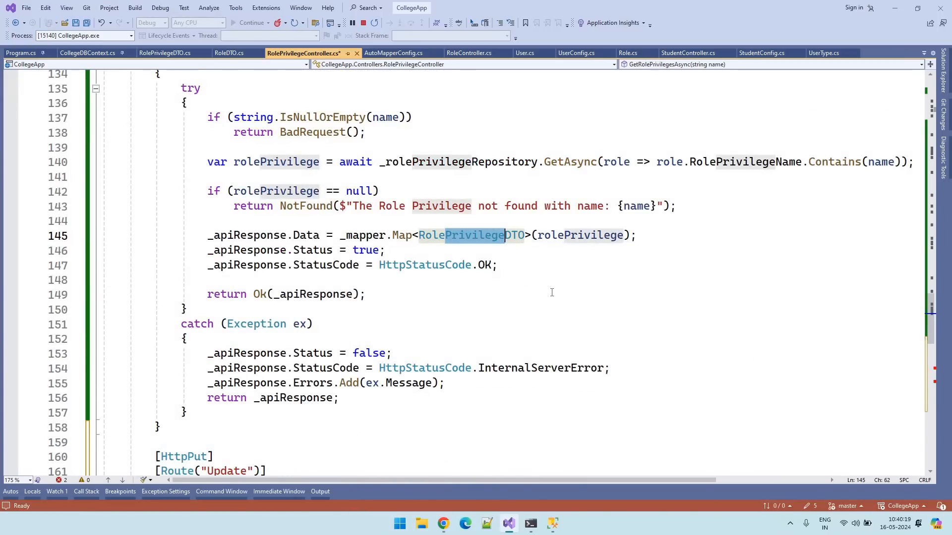
scroll("down", 3)
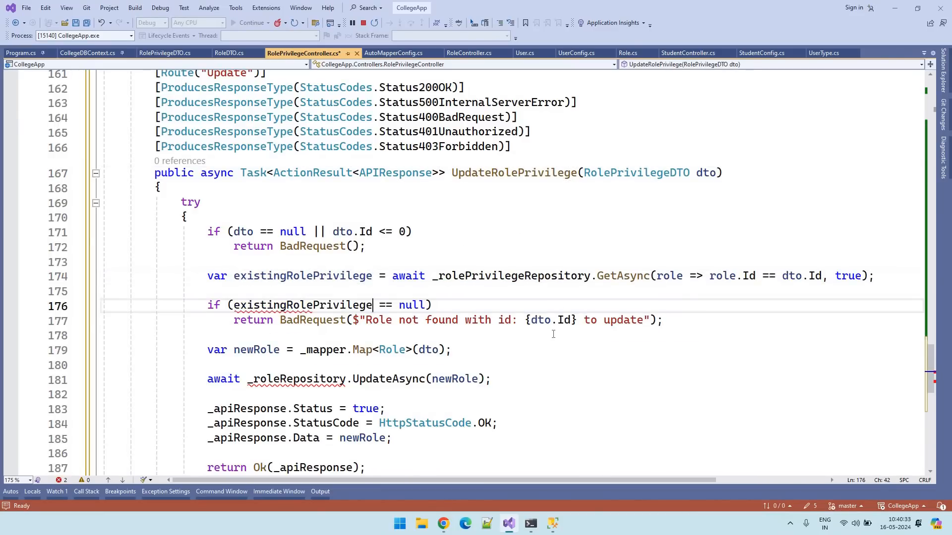
left_click(398, 320)
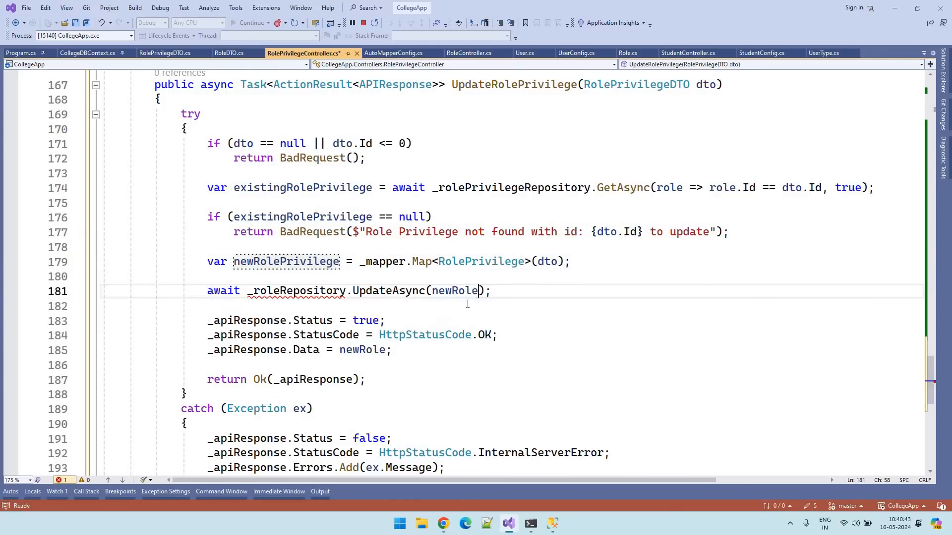
type("Privilege")
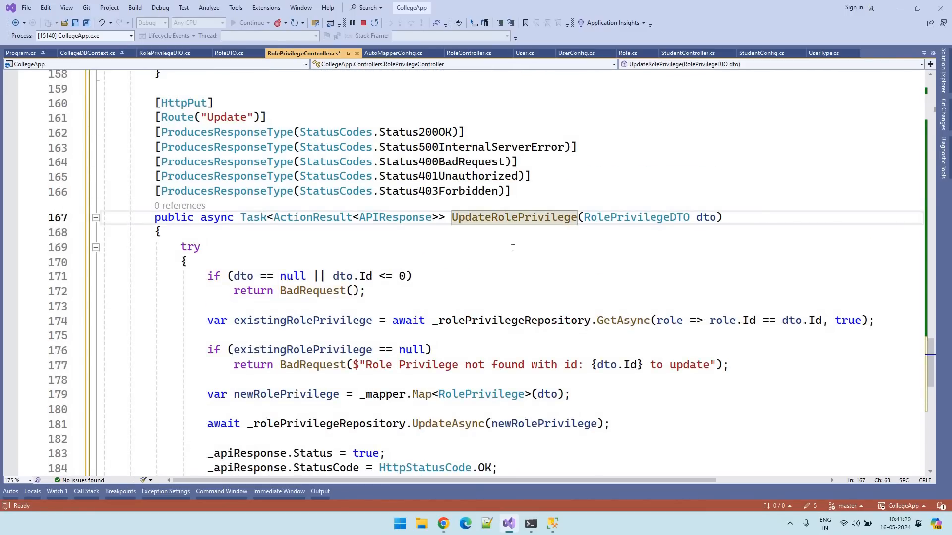
Save and launch the CollegeApp API to open Swagger UI
key("ctrl+s")
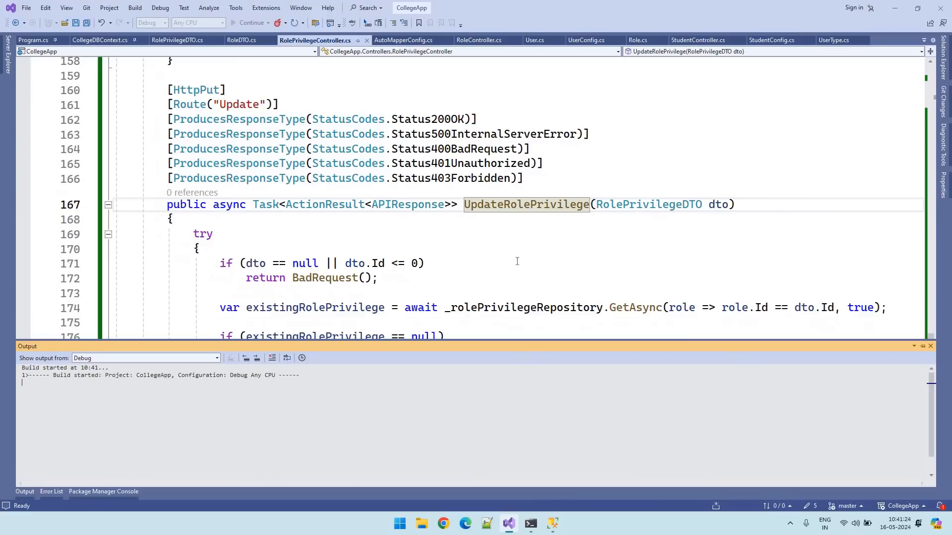
left_click(443, 523)
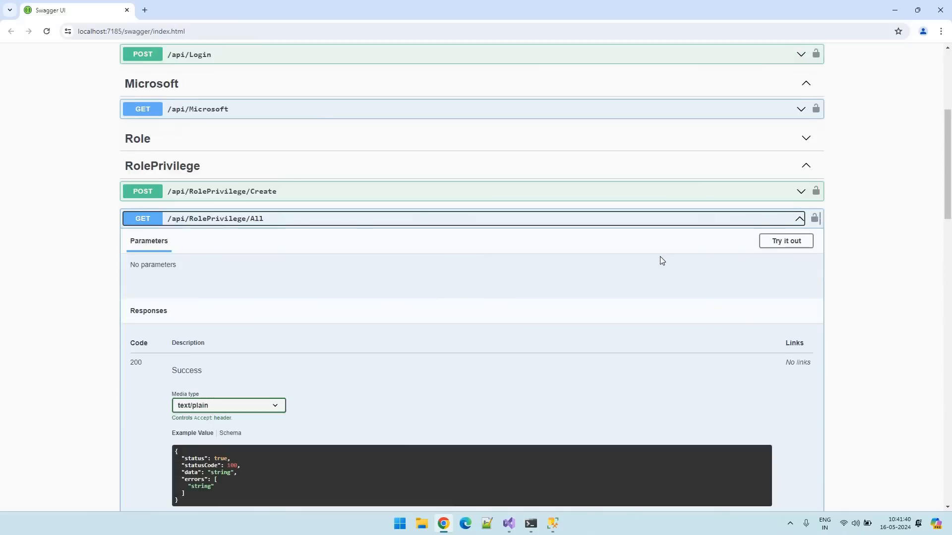
Execute GET /api/RolePrivilege/All and open PUT /api/RolePrivilege/Update for editing
left_click(785, 240)
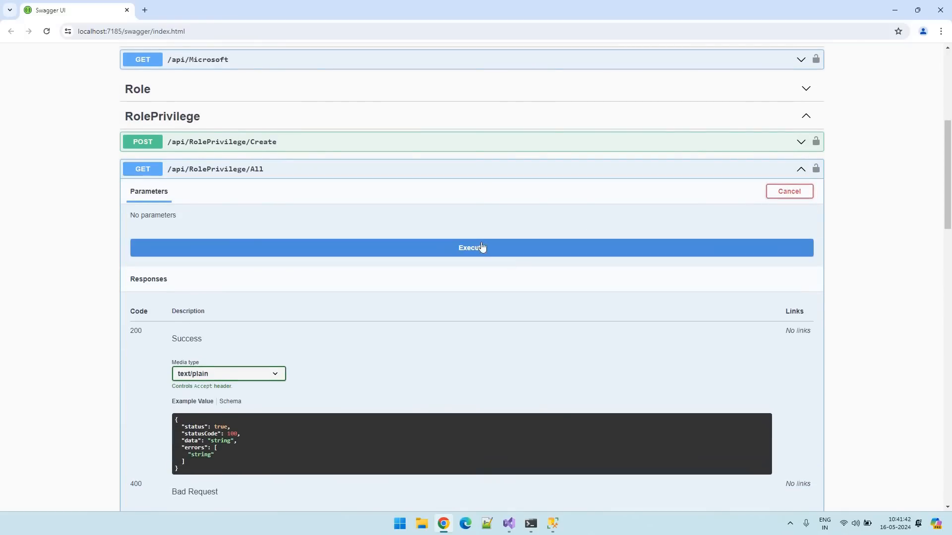
left_click(472, 248)
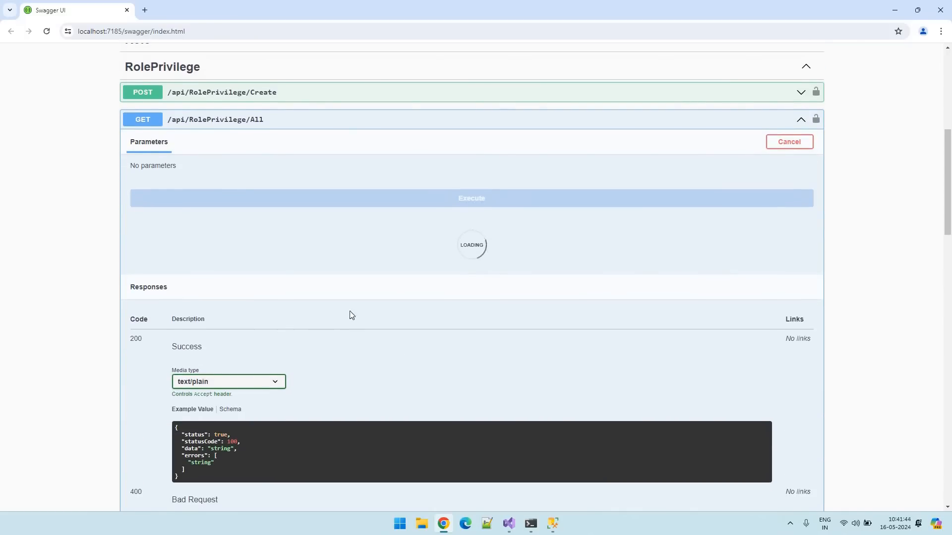
left_click(471, 197)
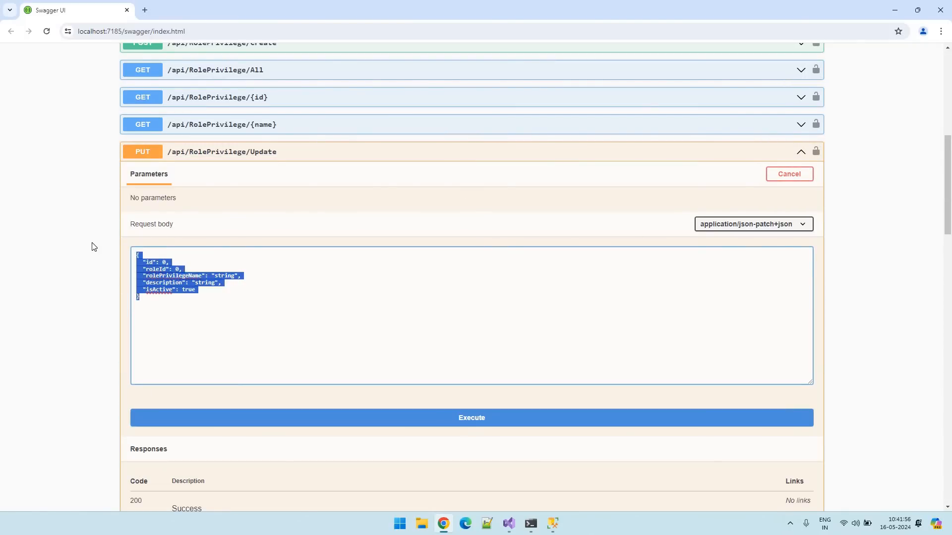
Execute PUT Update with id 1, roleId 2, View_Students, description 'View Students list'
type("{\"id\": 1, \"roleId\": 1, \"rolePrivilegeName\": \"View_Students\", \"description\": \"View Students\", \"isActive\": true}")
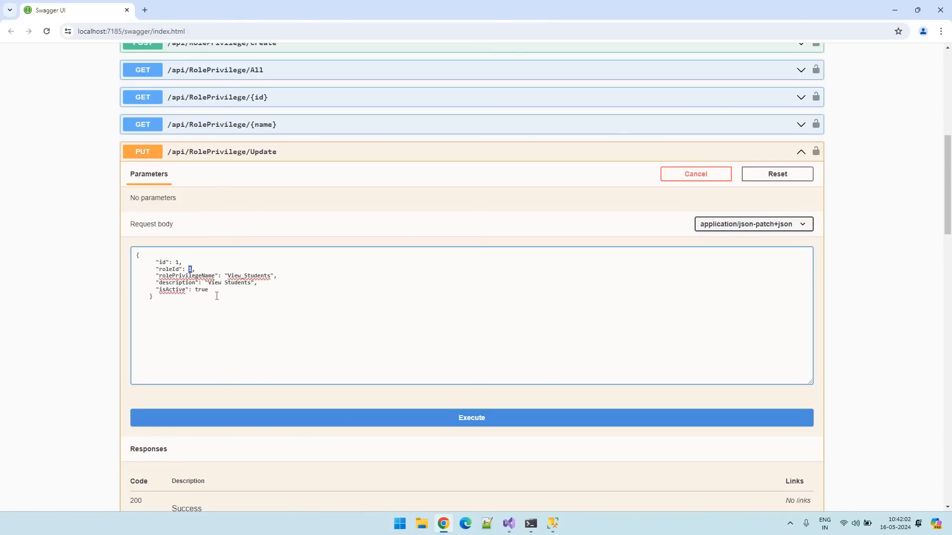
type("2")
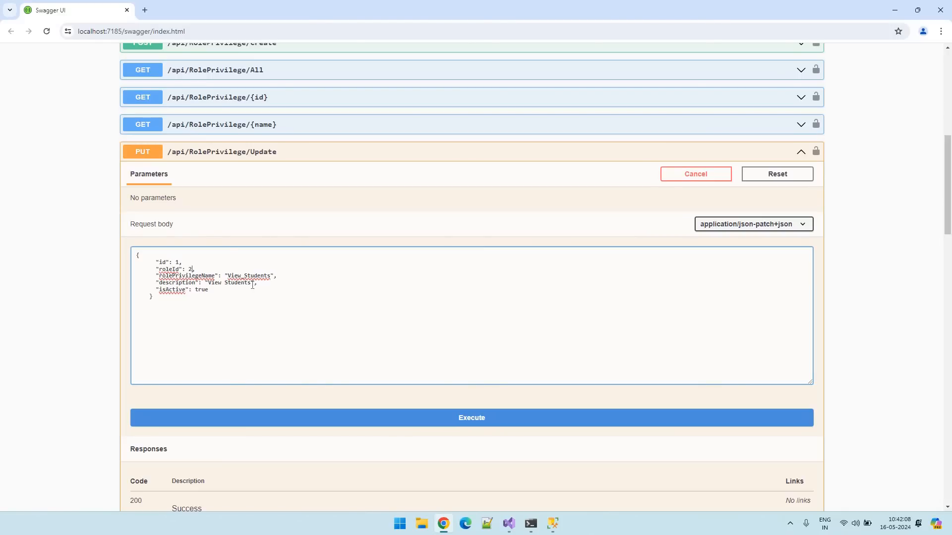
mouse_move(361, 326)
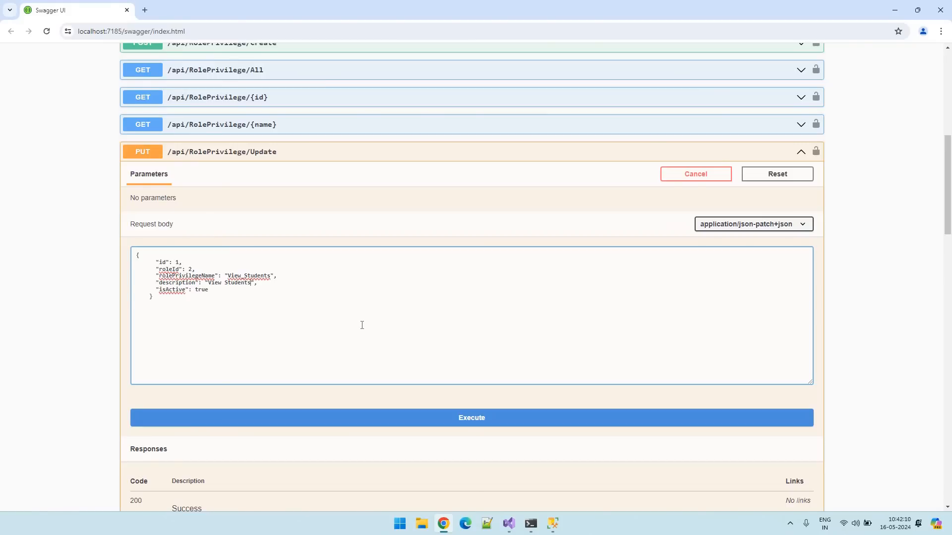
type("1")
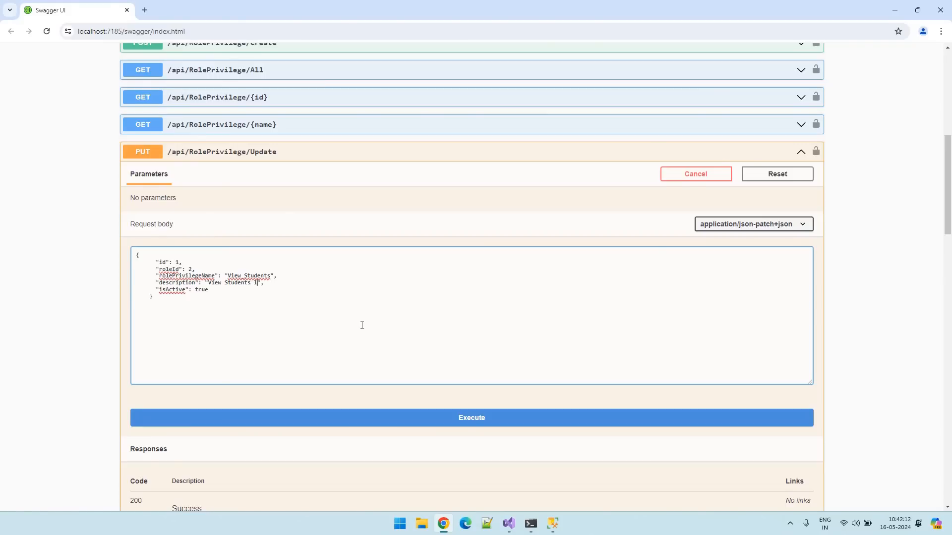
type("list")
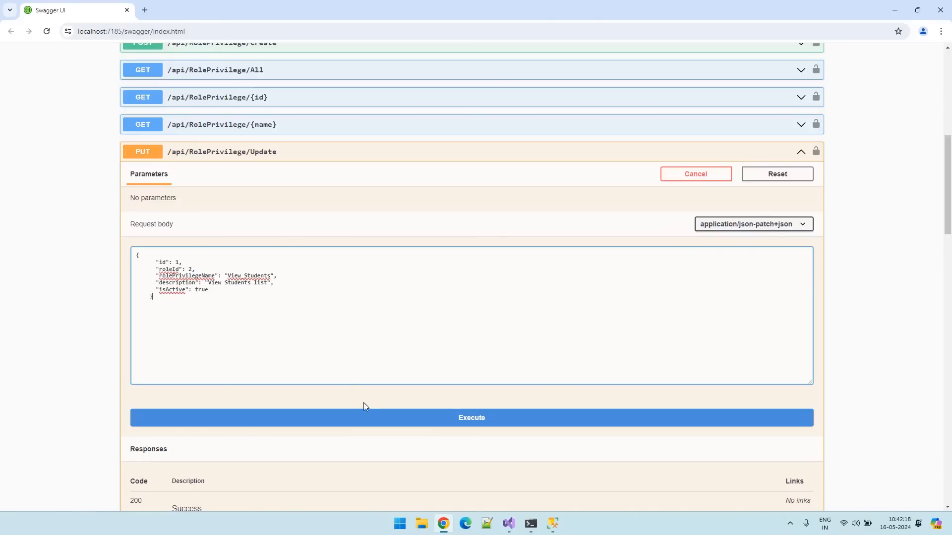
left_click(471, 418)
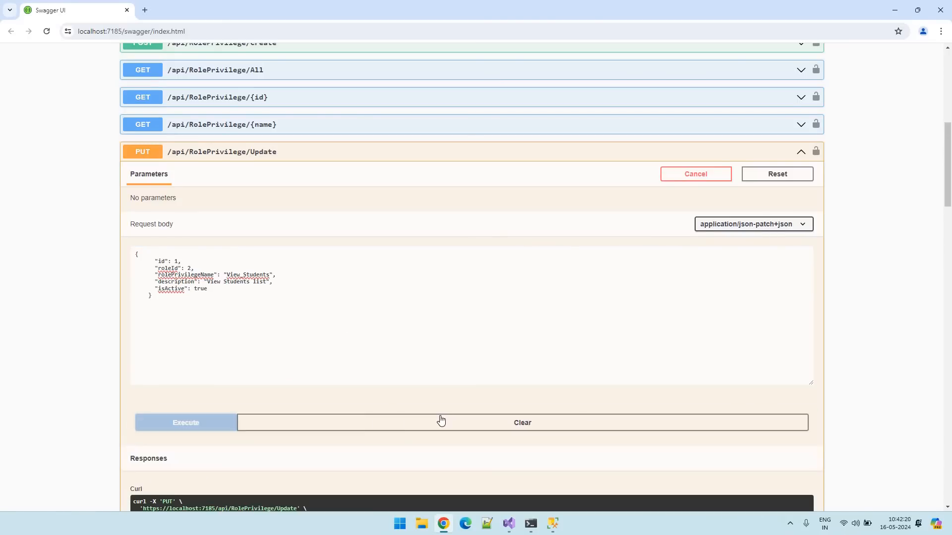
Check the 200 response and re-run get-all showing description 'View Students list'
left_click(185, 422)
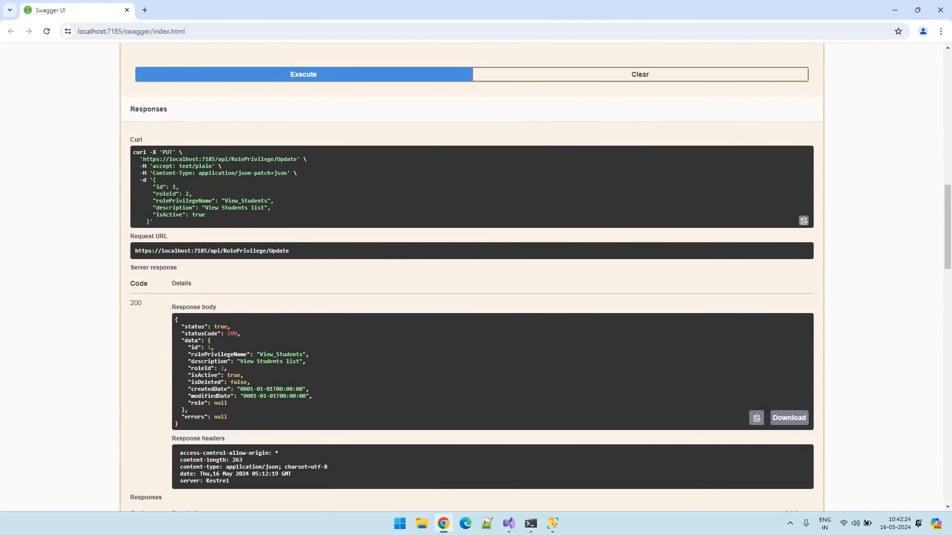
left_click_drag(195, 347, 310, 362)
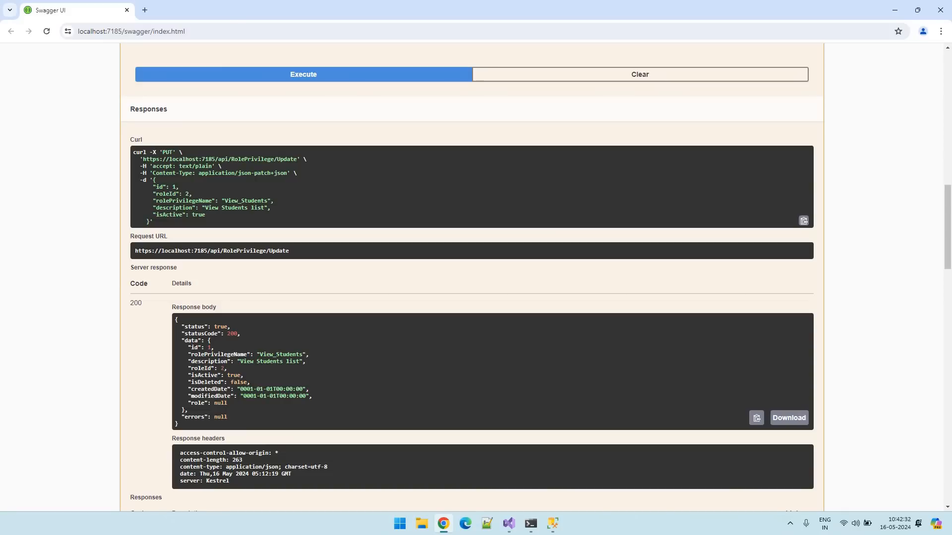
double_click(246, 362)
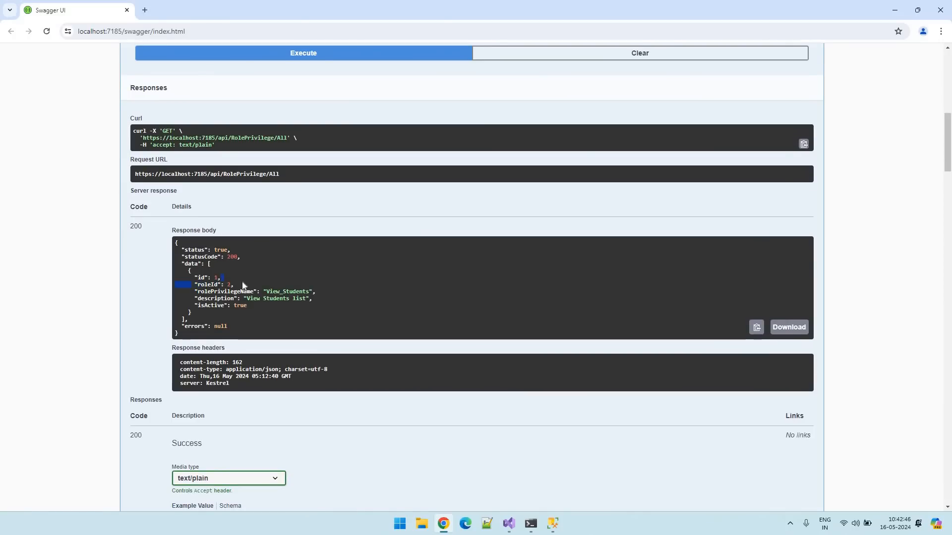
double_click(211, 284)
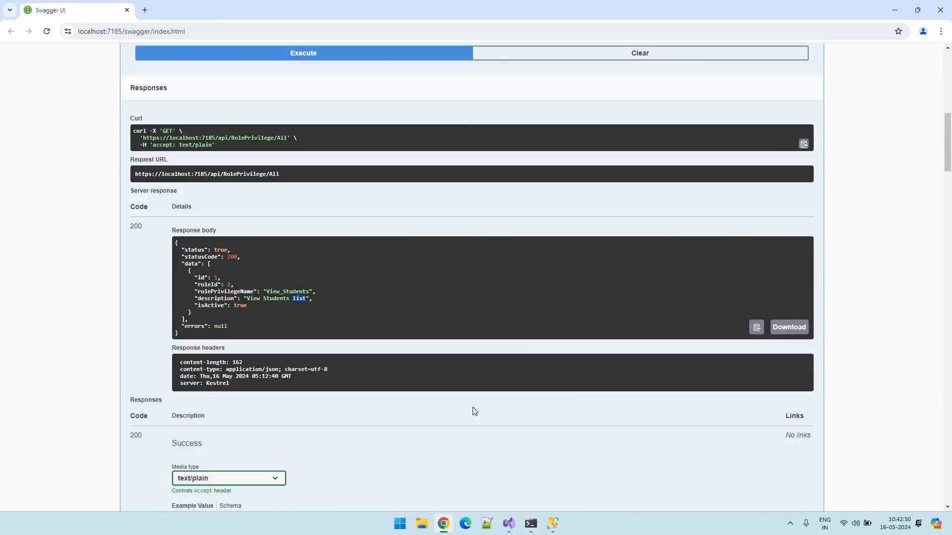
Confirm RoleId 2 and the new description in the RolePrivileges table, then return to Swagger
left_click(551, 528)
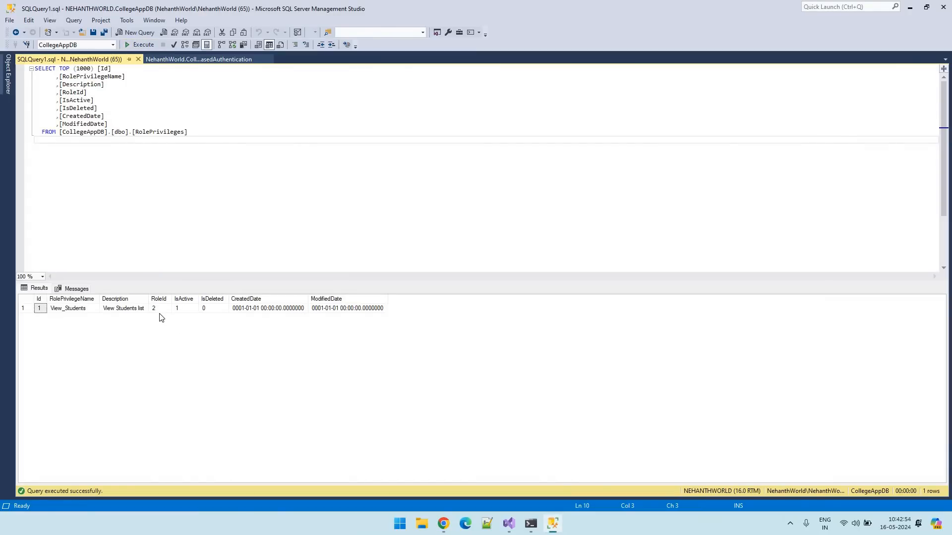
left_click(122, 309)
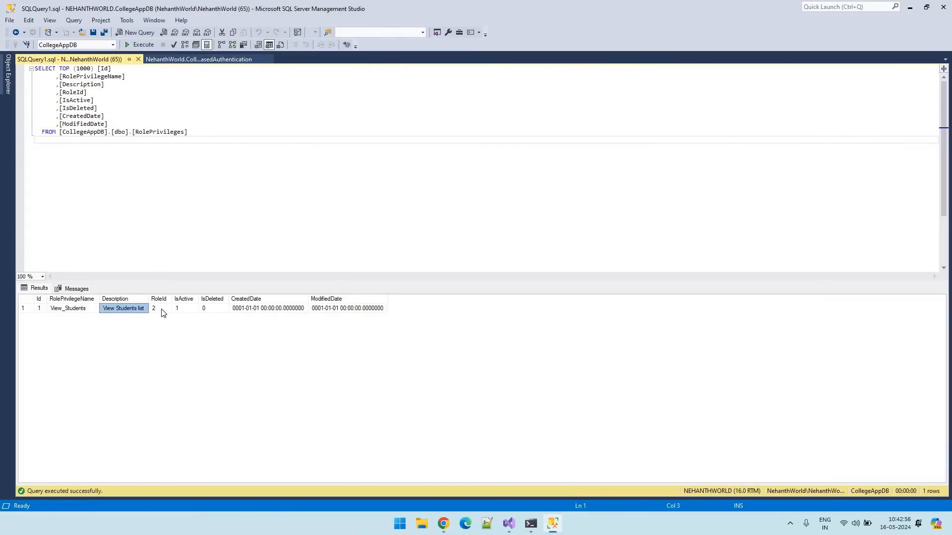
left_click(159, 308)
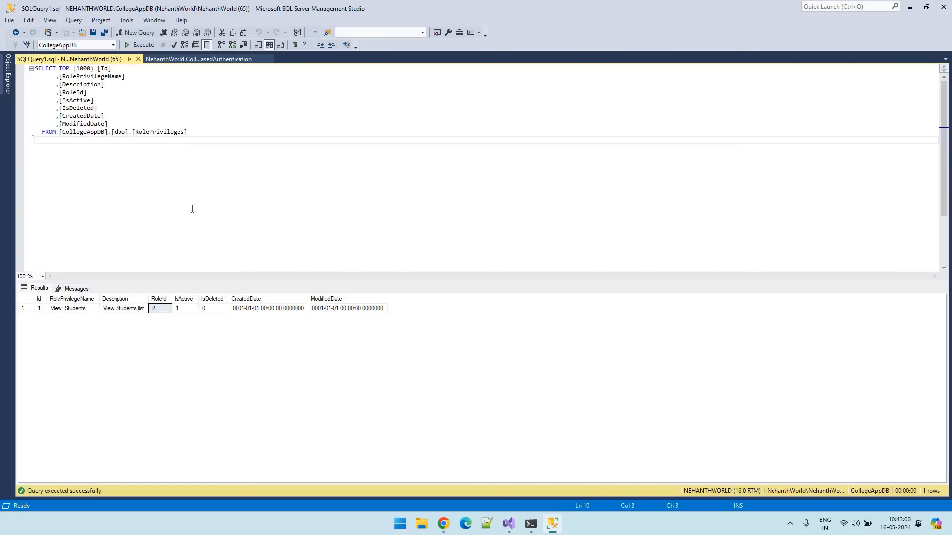
left_click(444, 524)
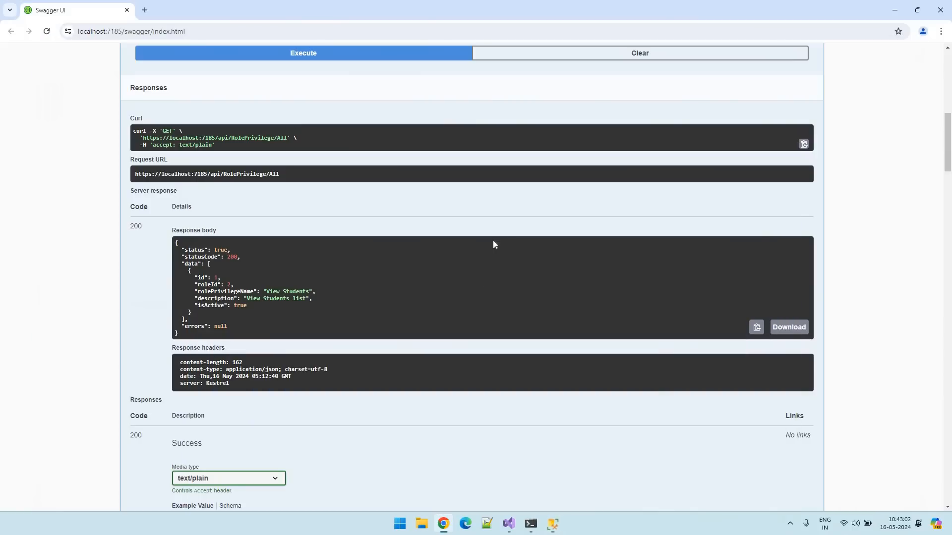
mouse_move(359, 424)
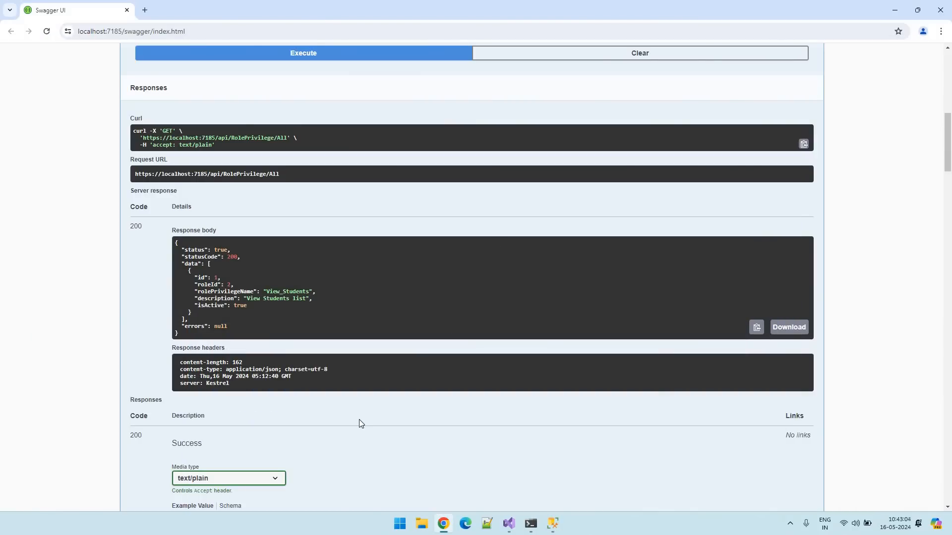